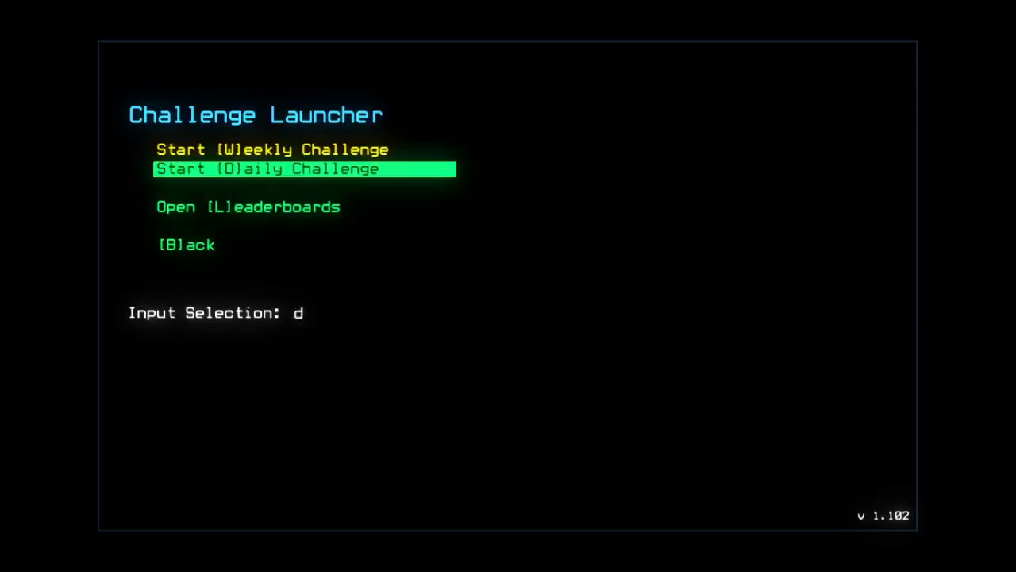
# Launch the Daily Challenge from the Challenge Launcher.
pyautogui.press('Enter')
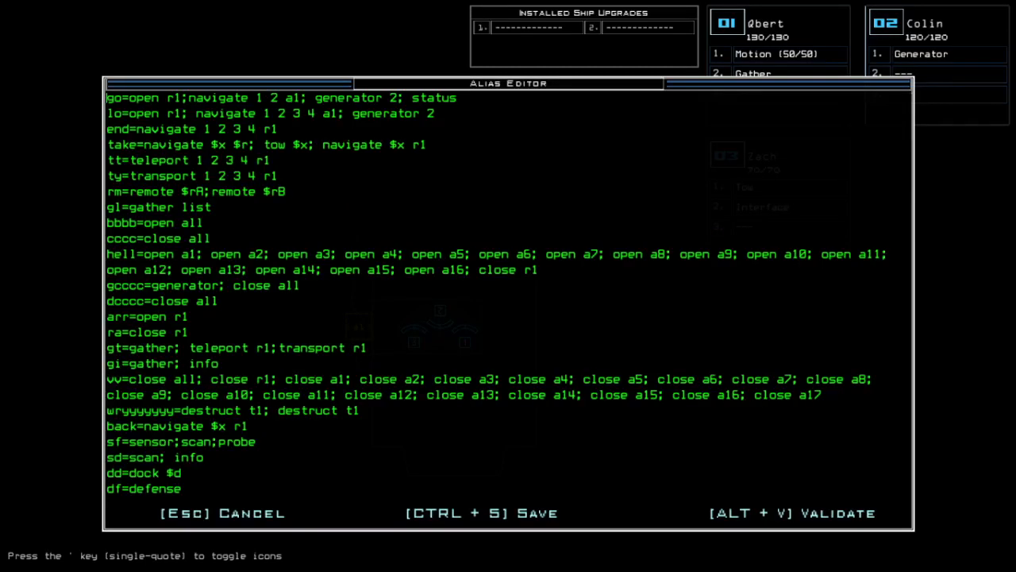
pyautogui.moveTo(280, 109)
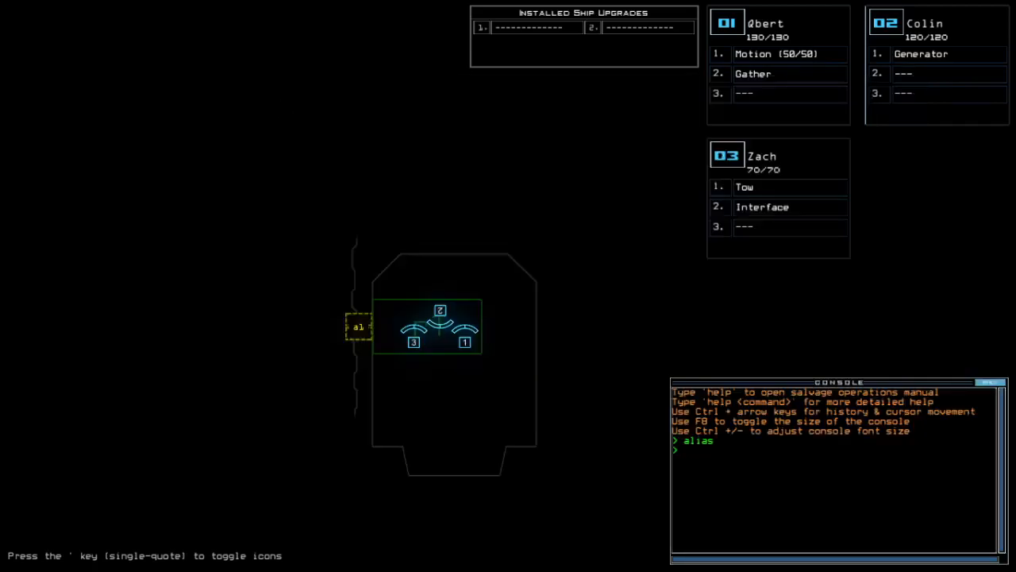
# Run the status command to view the derelict ship's report.
pyautogui.write('status')
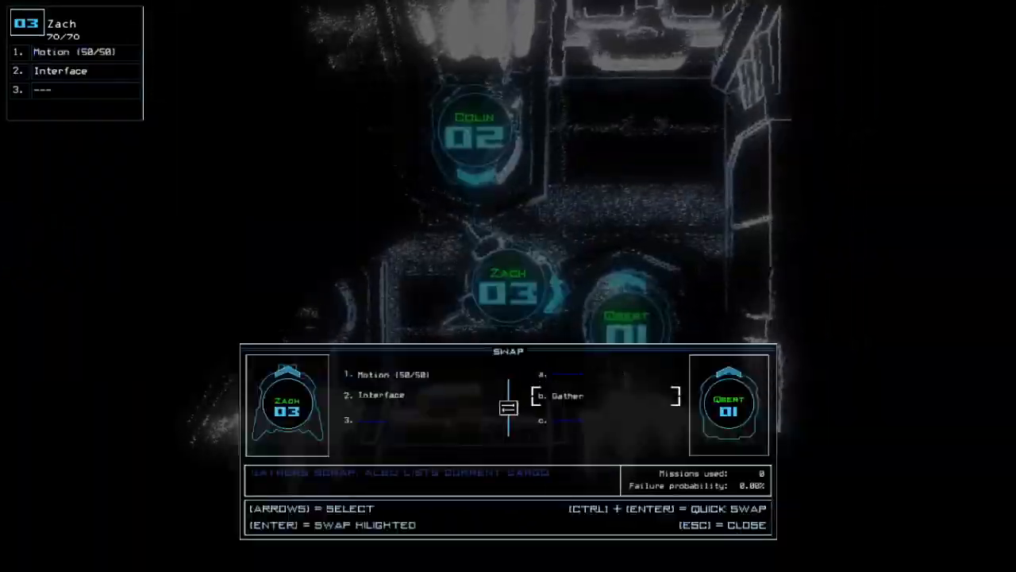
# Swap Gather onto Zach, then run the 'go' alias.
pyautogui.press('Enter')
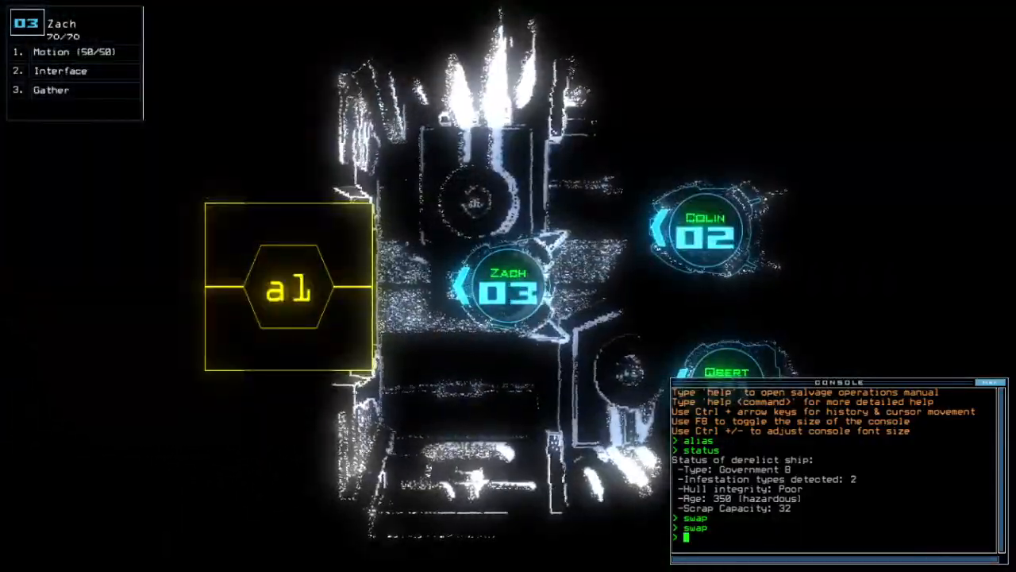
pyautogui.write('go')
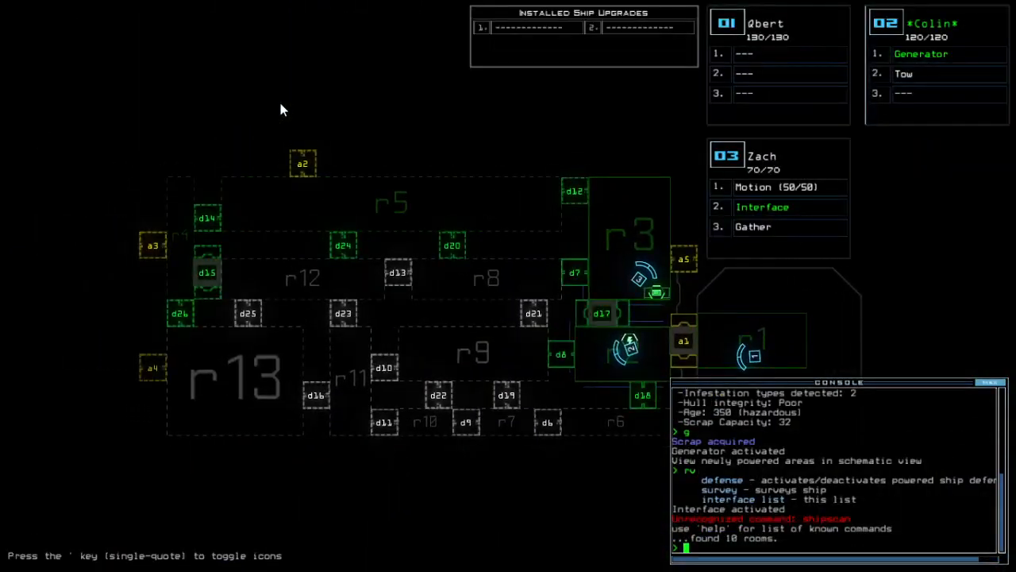
# Toggle defenses with df and run a motion scan of the derelict.
pyautogui.write('df')
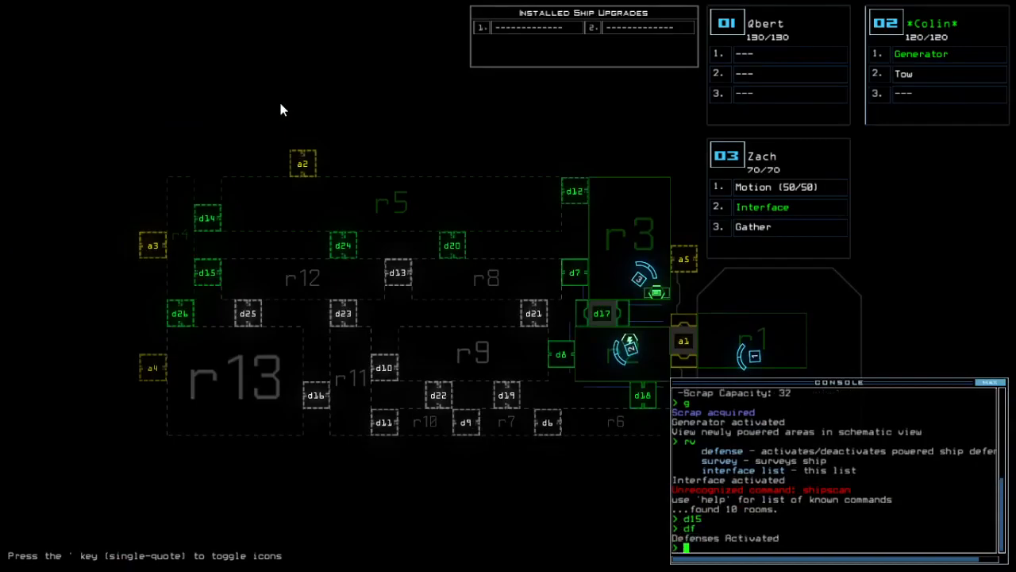
pyautogui.write('motion')
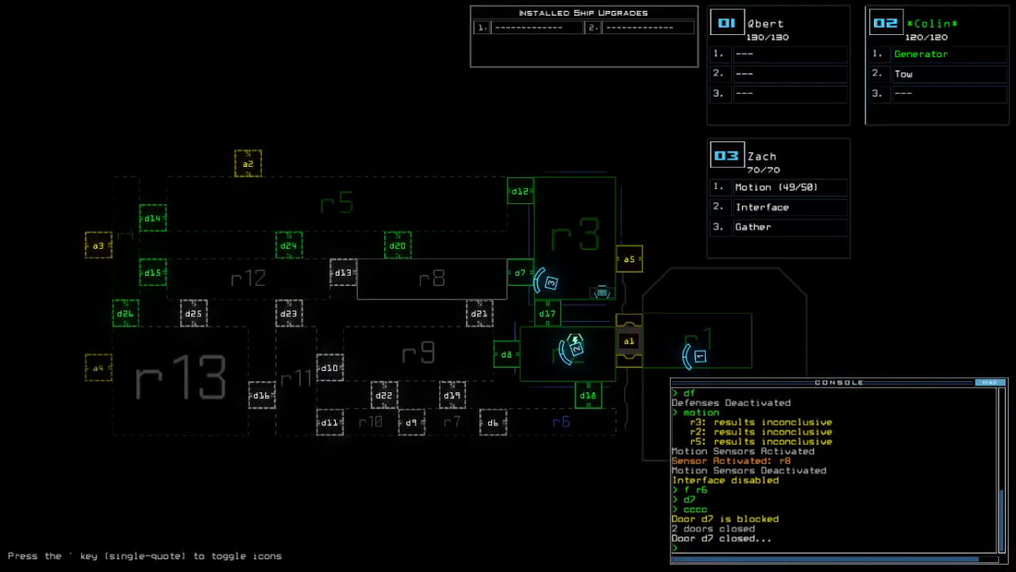
pyautogui.click(396, 245)
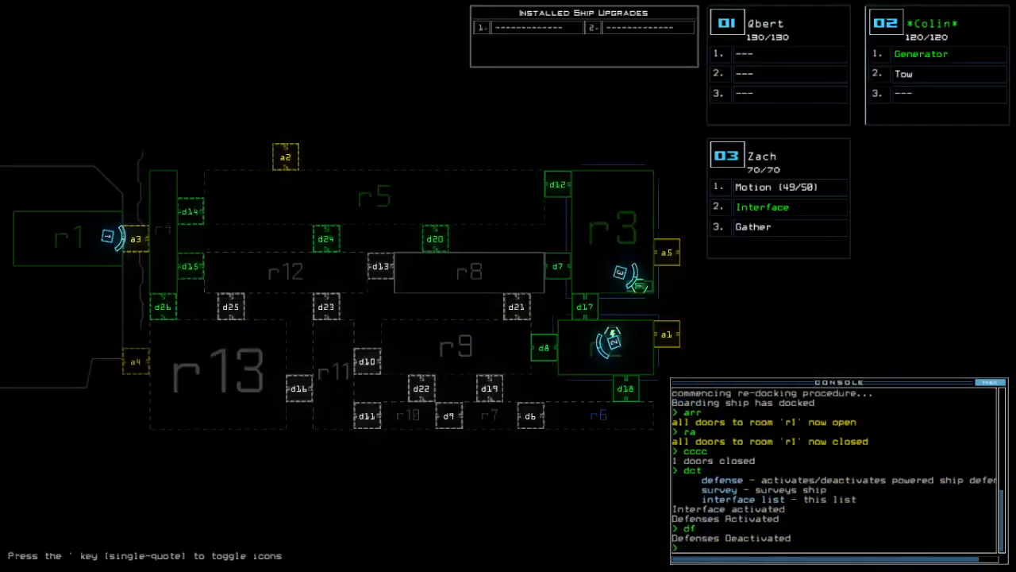
# Run a motion scan before Zach gathers more scrap.
pyautogui.write('motion')
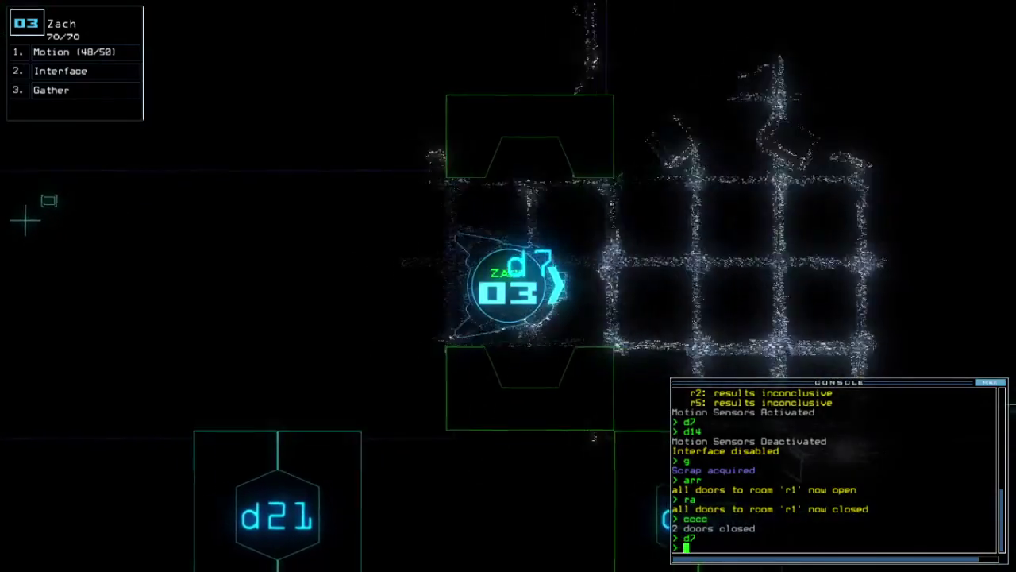
# Run dct and open door d12 toward room r4.
pyautogui.write('dct')
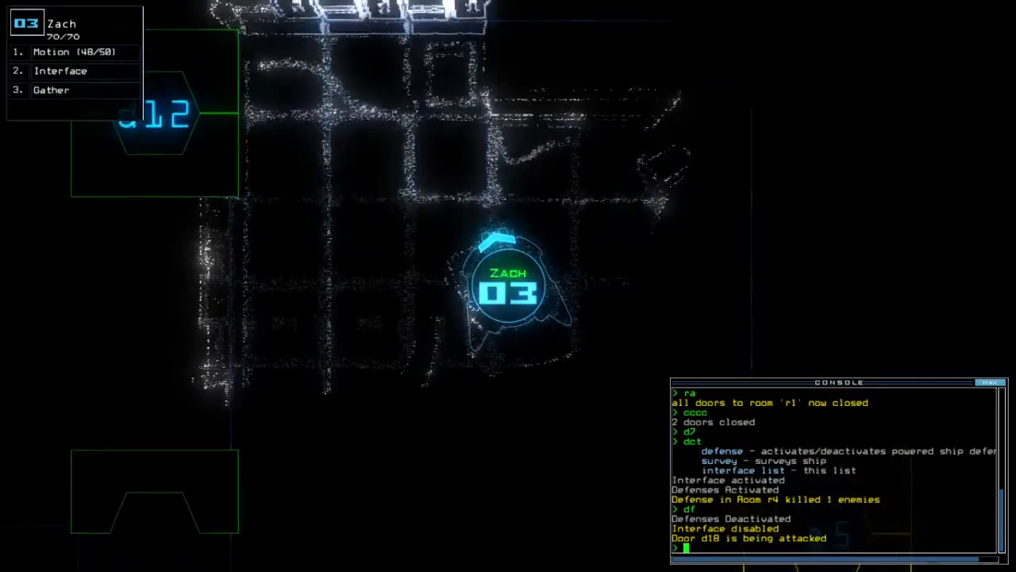
pyautogui.write('d12')
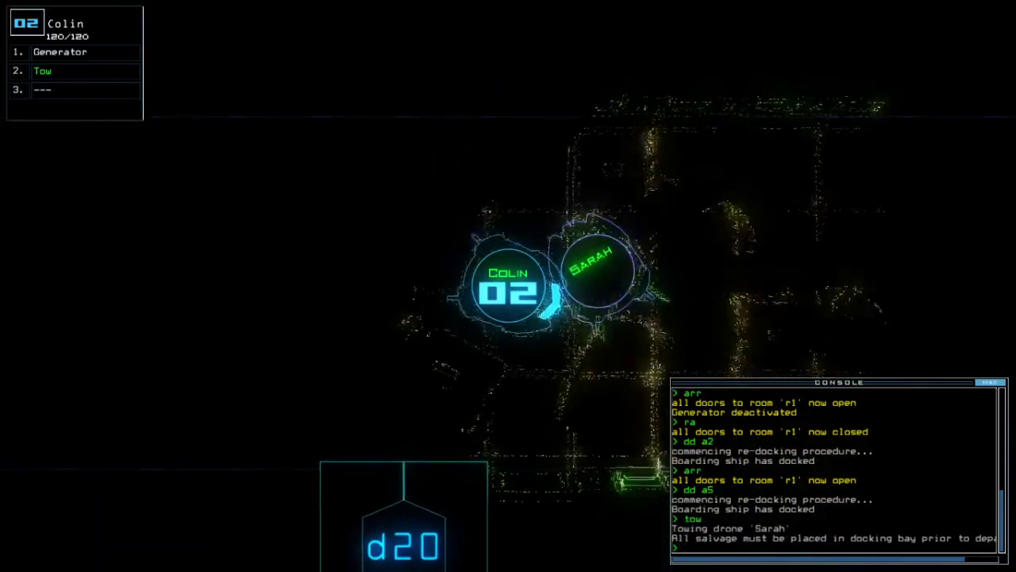
# Open r1 doors, recall drone 3, move Sarah's Sonic onto Colin, and tow.
pyautogui.write('arr ;back 3')
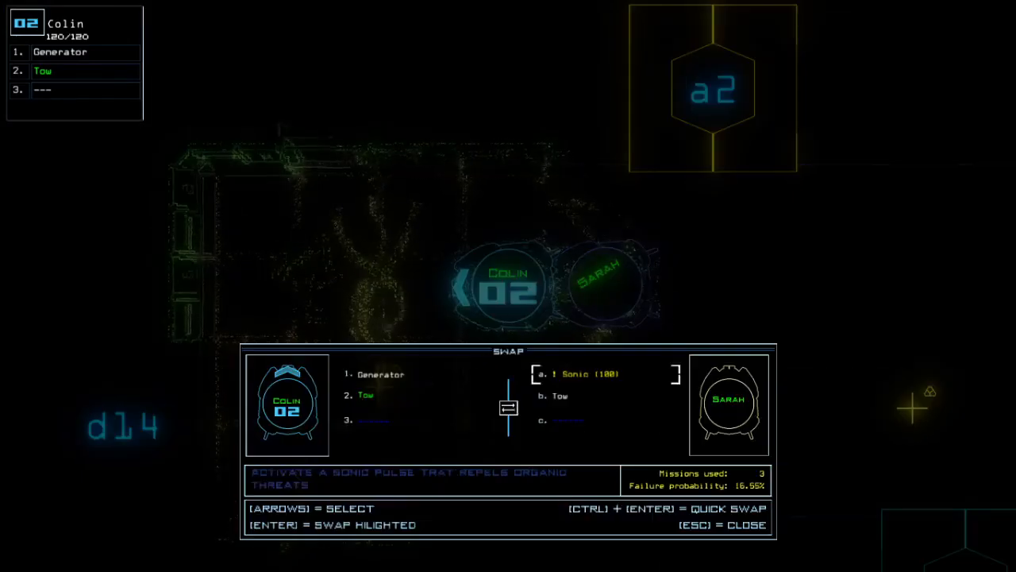
pyautogui.press('Enter')
pyautogui.write('to')
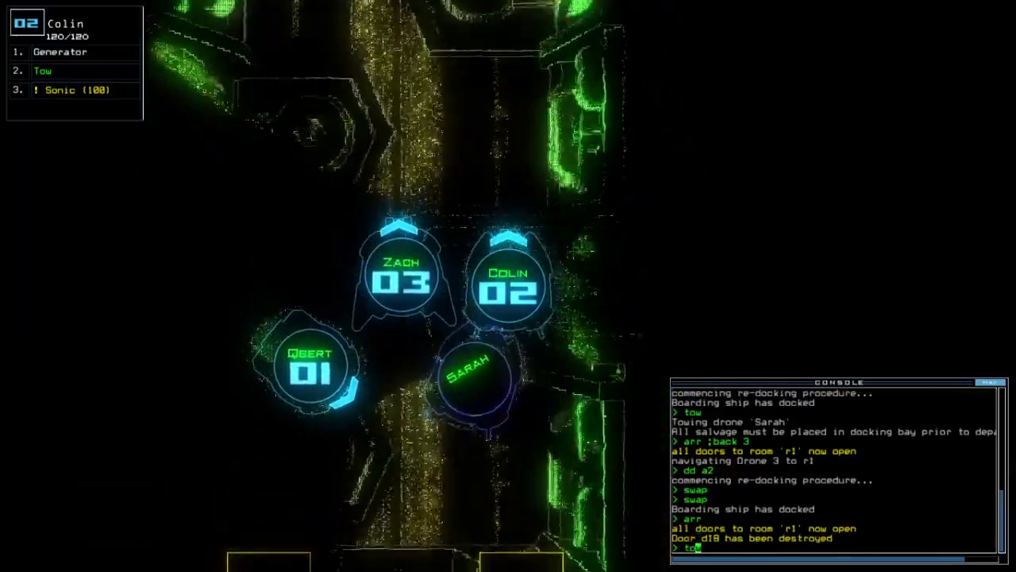
pyautogui.press('Return')
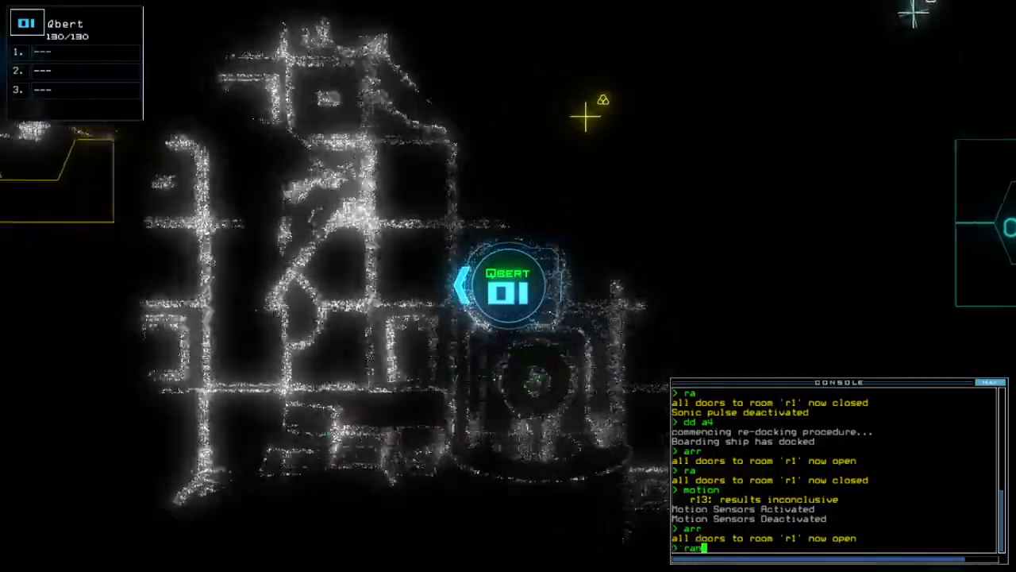
# Send Zach to another room with 'navigate 3'.
pyautogui.write('ran 3')
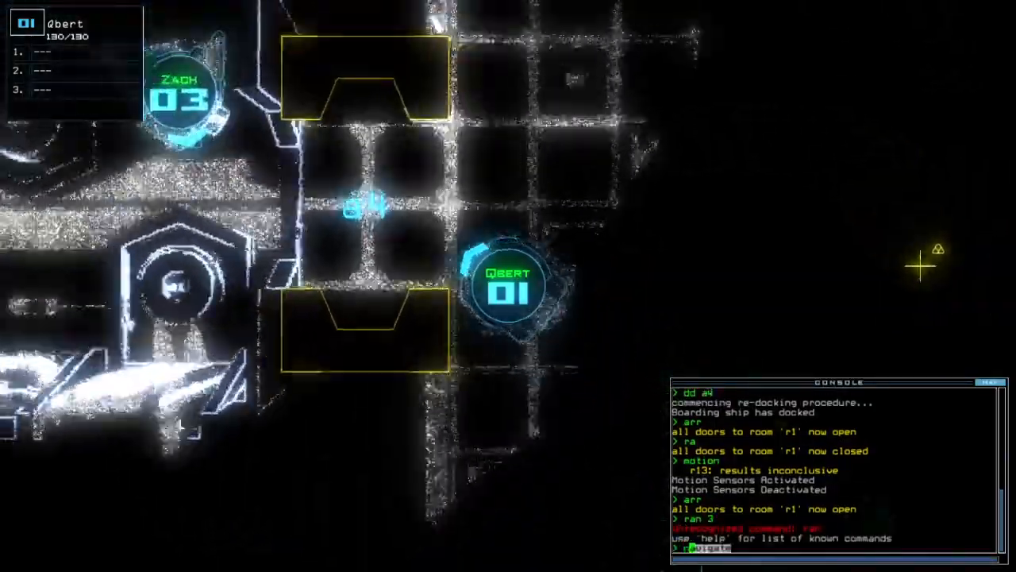
pyautogui.write('navigate 3')
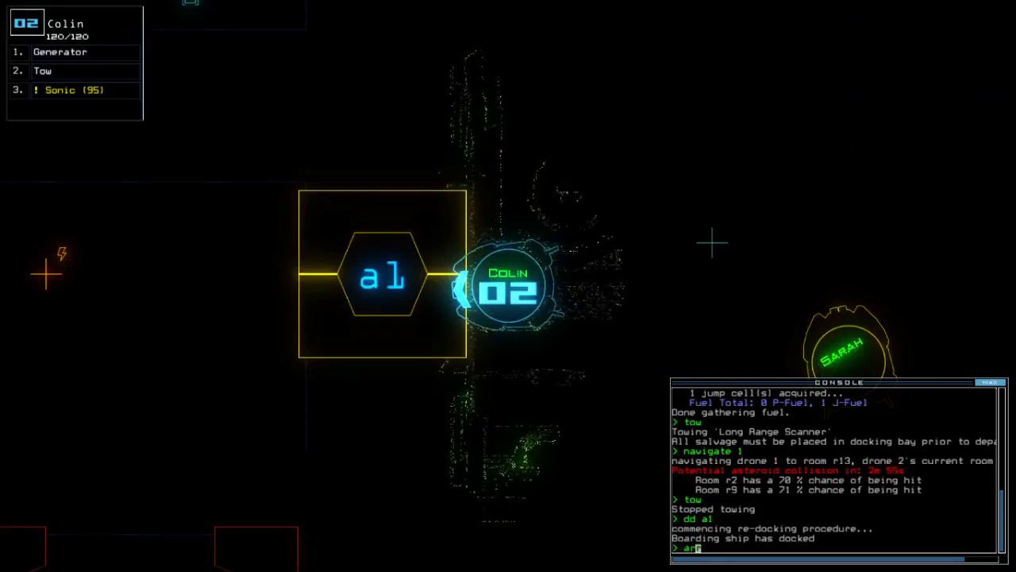
# Open all doors to room r1 with 'arr'.
pyautogui.press('Return')
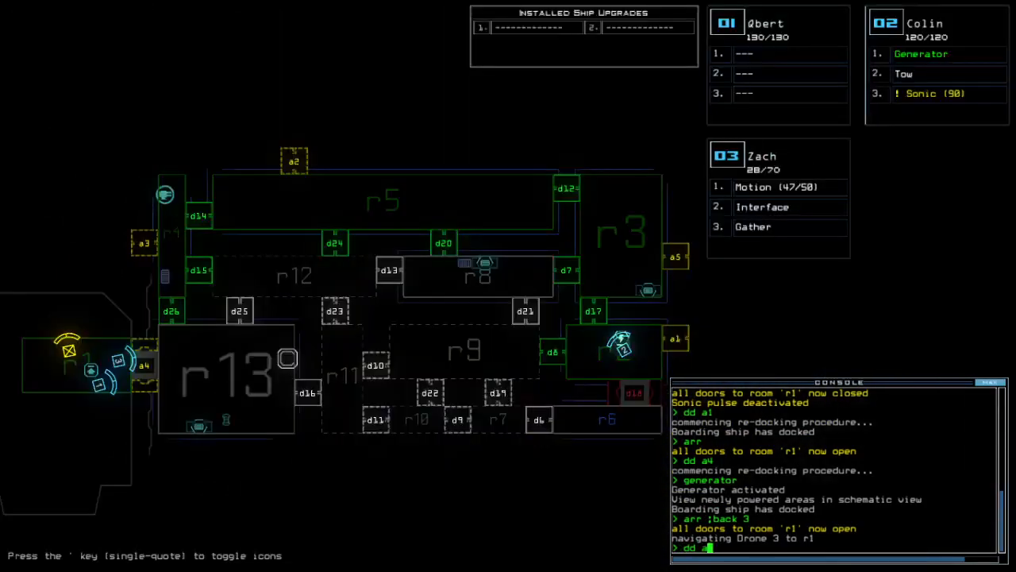
# Run the defense command so room r4's defenses kill the 40 enemies.
pyautogui.press('enter')
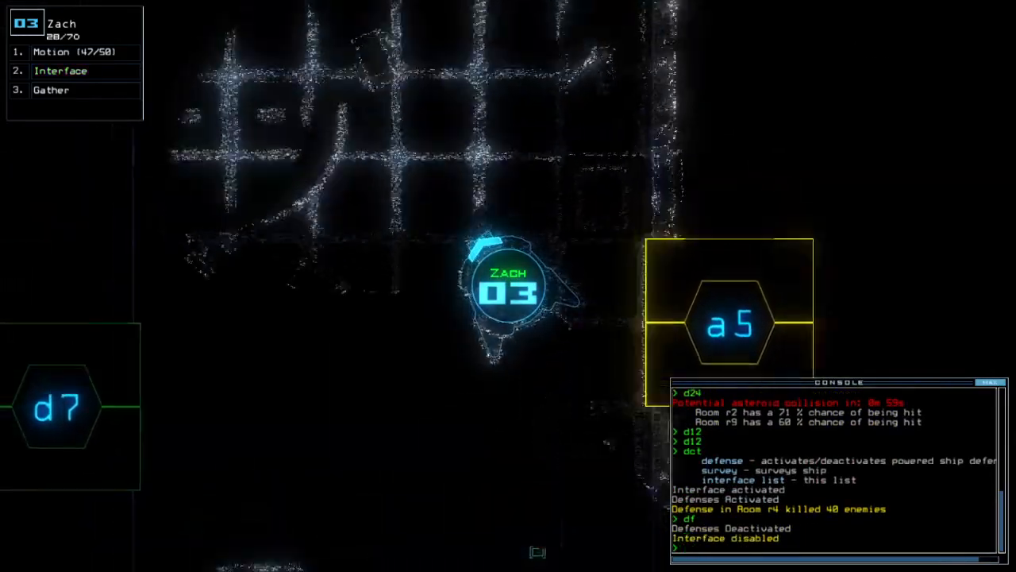
# Toggle door d12 from the console.
pyautogui.write('d12')
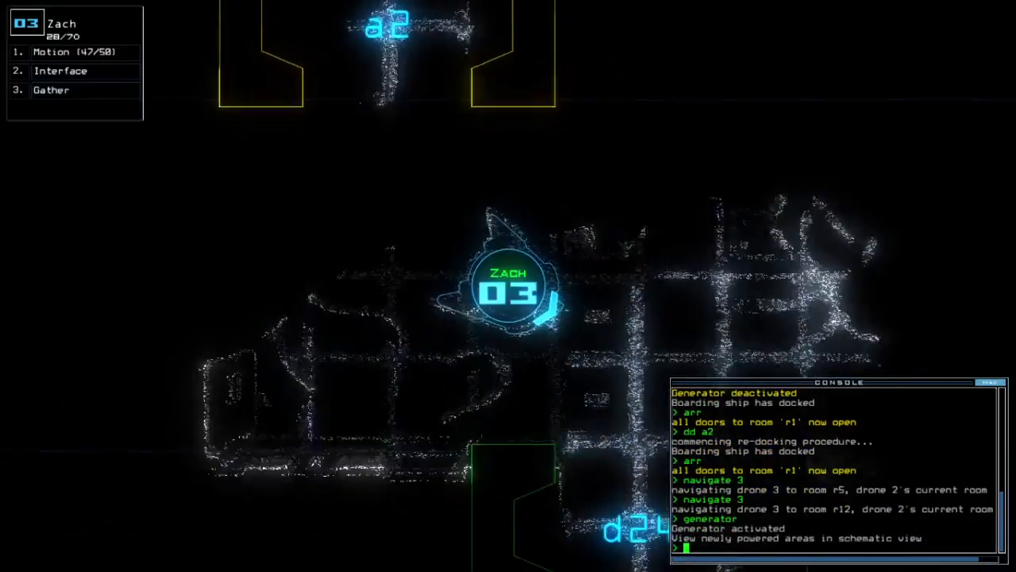
# Toggle door d24 before Zach surveys the ship.
pyautogui.write('d24')
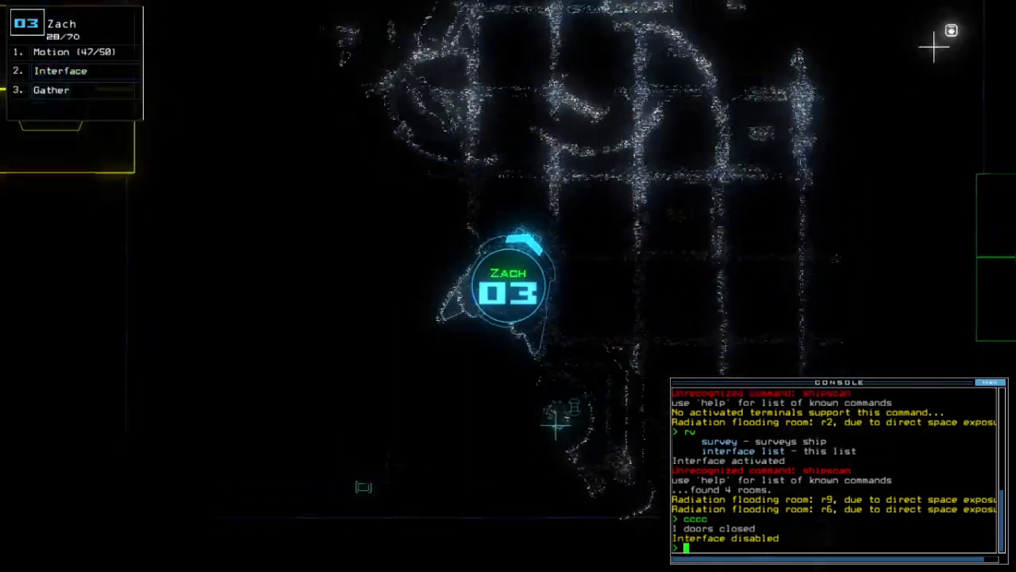
# Toggle doors d25 and d23 to start sealing off the radiation-flooded rooms.
pyautogui.write('d25')
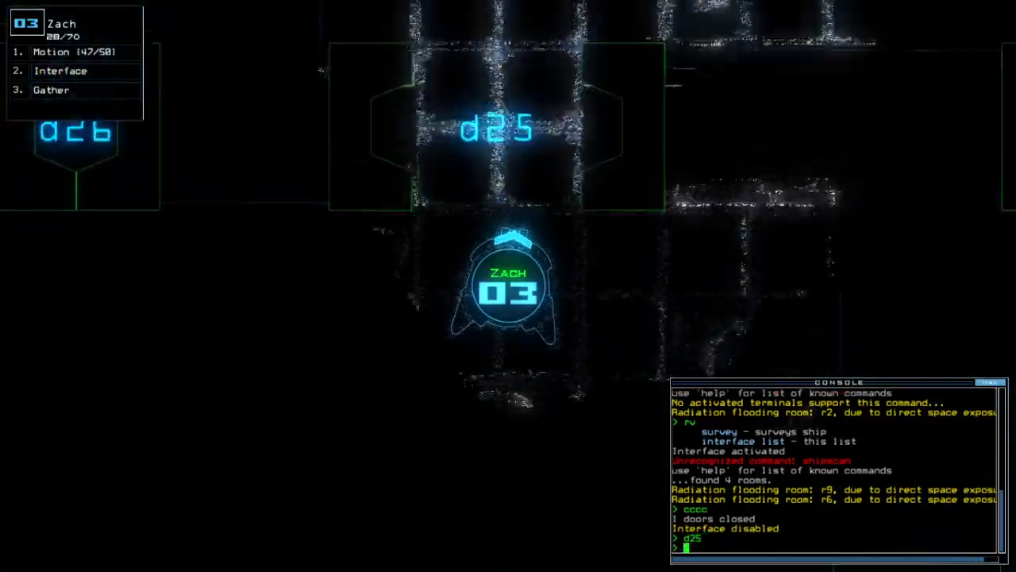
pyautogui.write('d23')
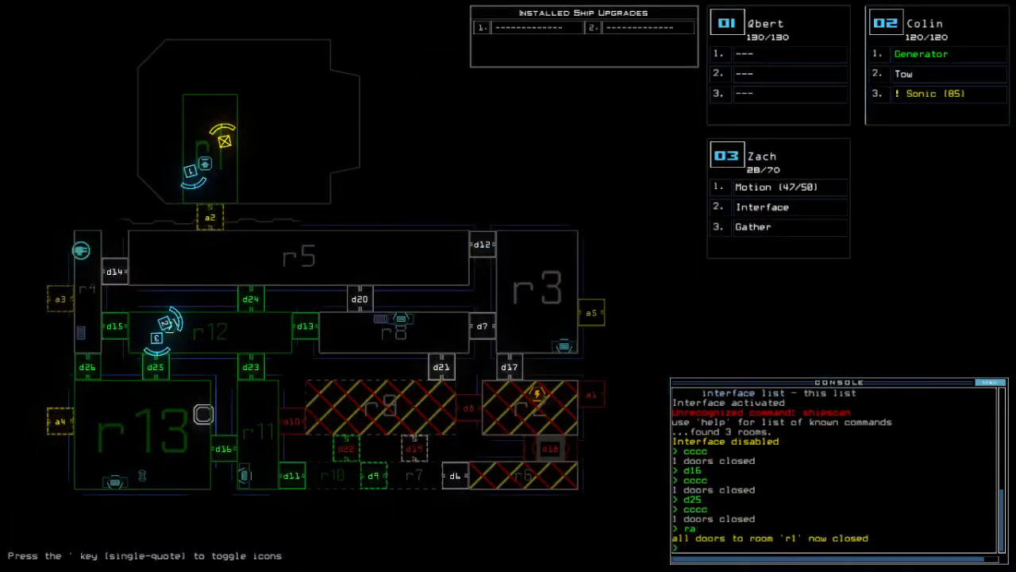
# Run the motion scan, then leave the derelict with 'out', scoring 783.
pyautogui.write('motion')
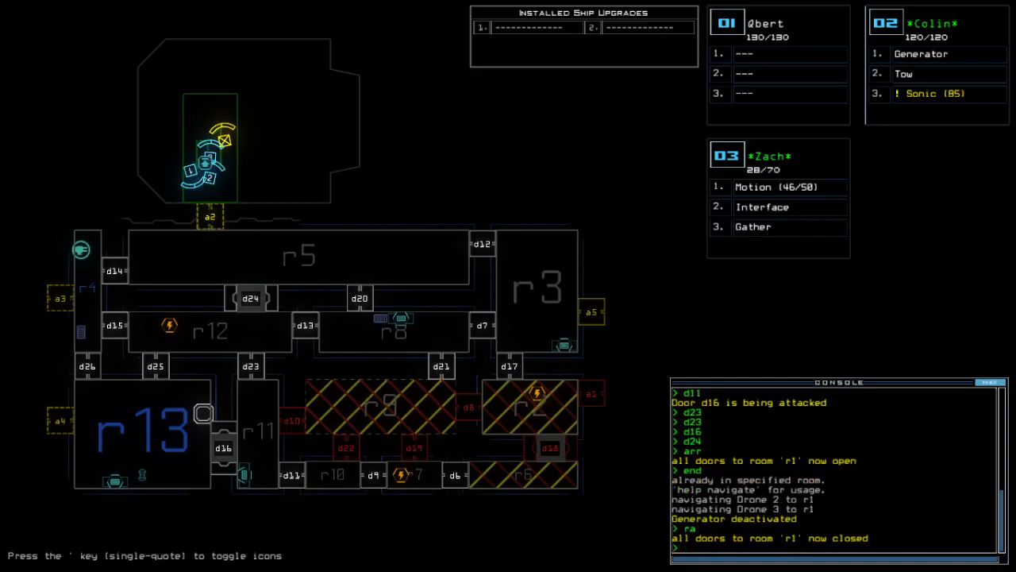
pyautogui.write('out')
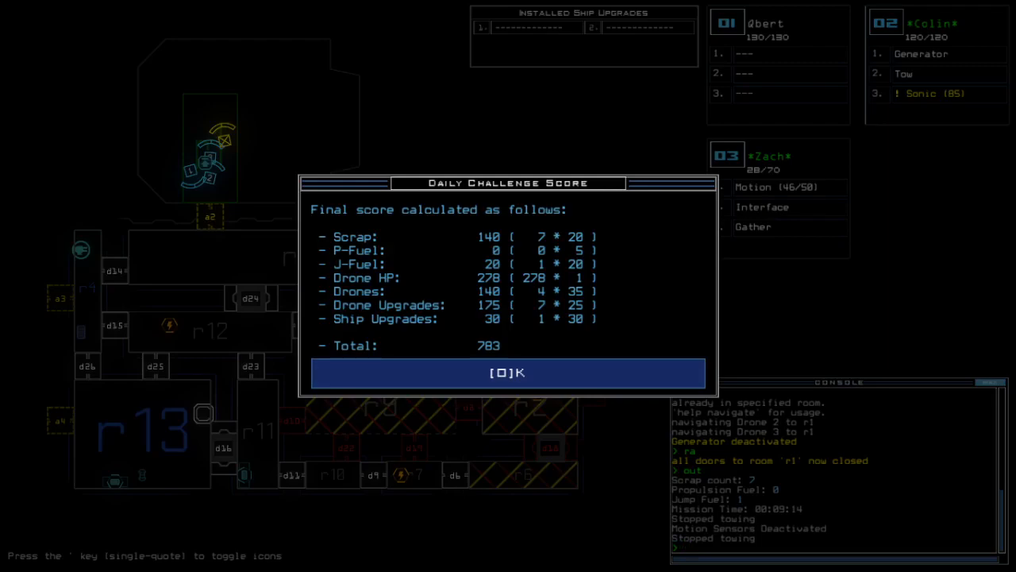
# Accept the 783 score to show the leaderboard ranking second of three.
pyautogui.click(508, 372)
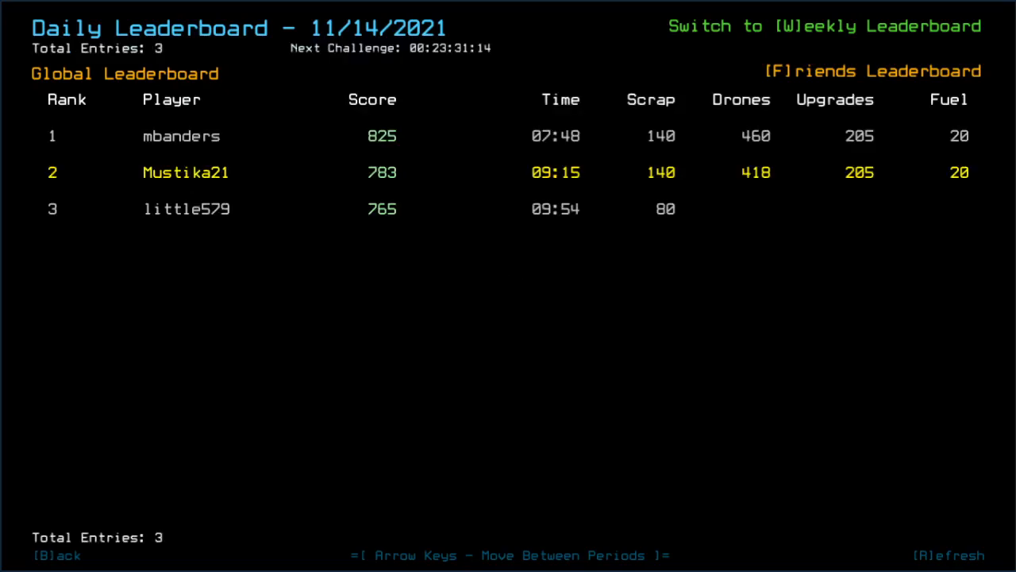